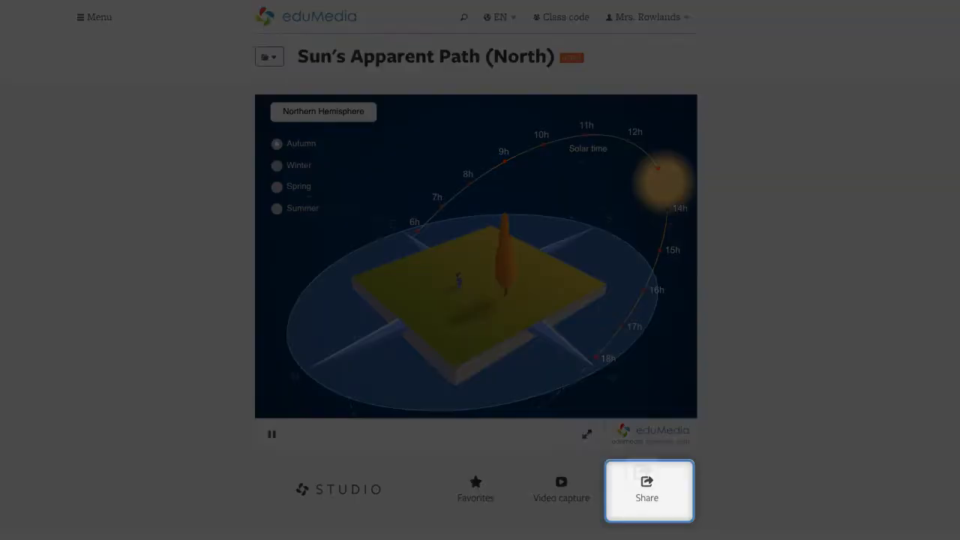
pyautogui.click(646, 489)
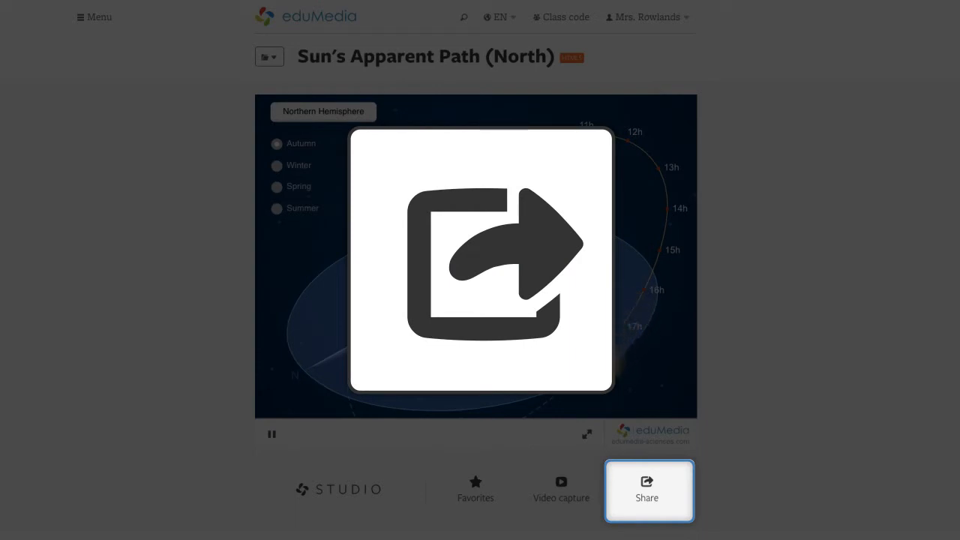
pyautogui.click(646, 489)
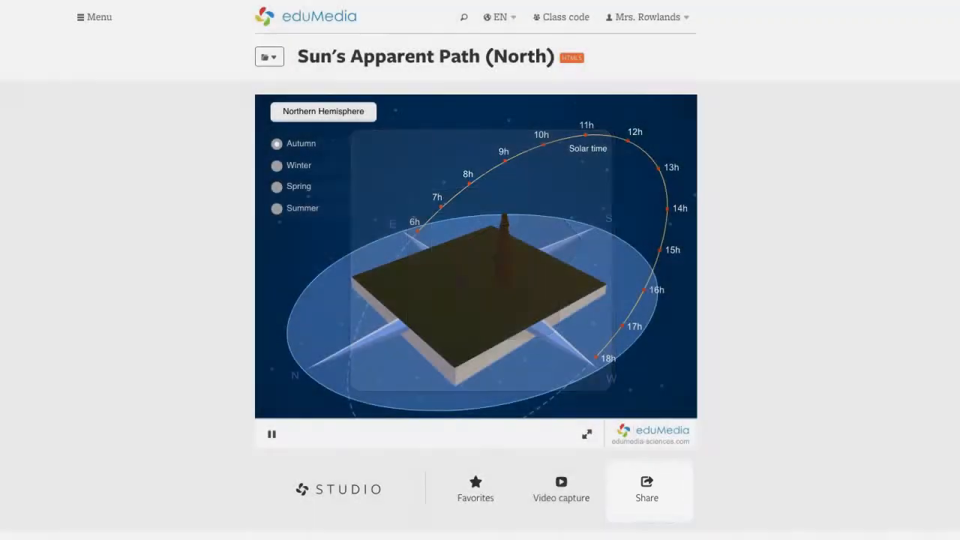
pyautogui.click(645, 488)
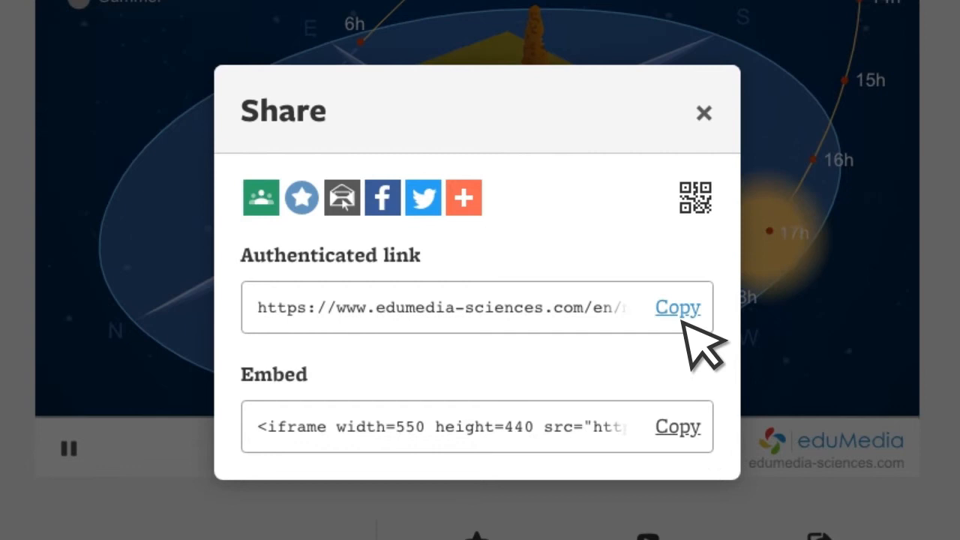
pyautogui.click(676, 306)
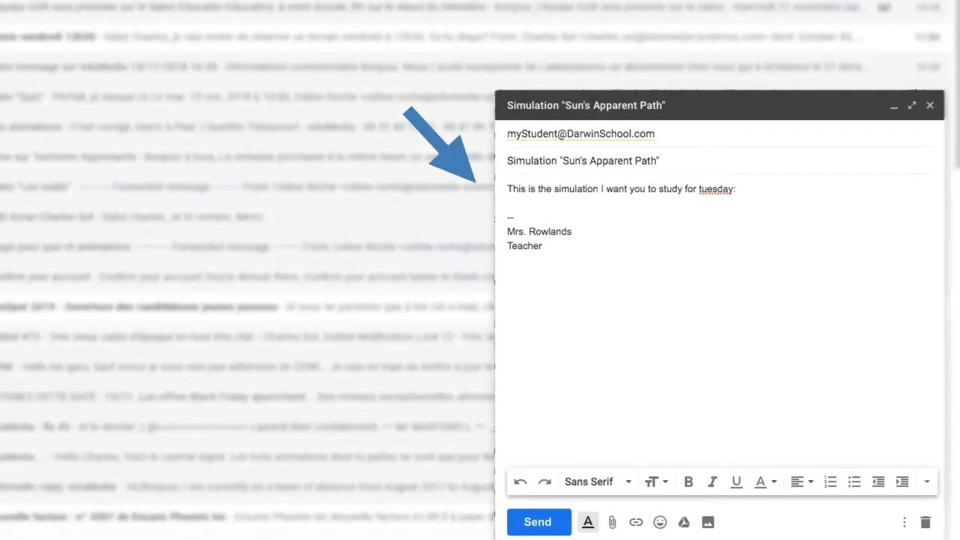
pyautogui.write('https://www.edumedia-sciences.com/en/media/679-suns-apparent-path-north')
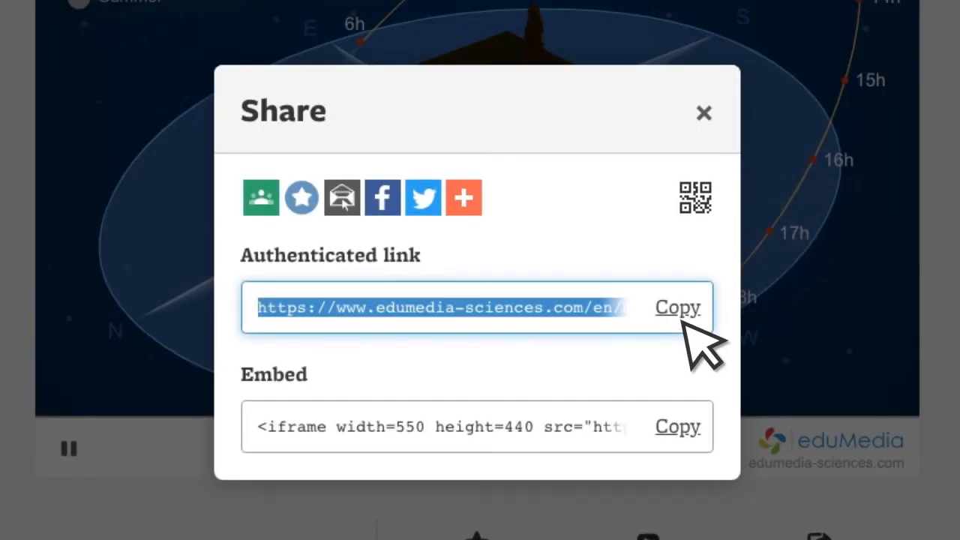
# View the link as a QR code, then dismiss the QR code window.
pyautogui.click(694, 197)
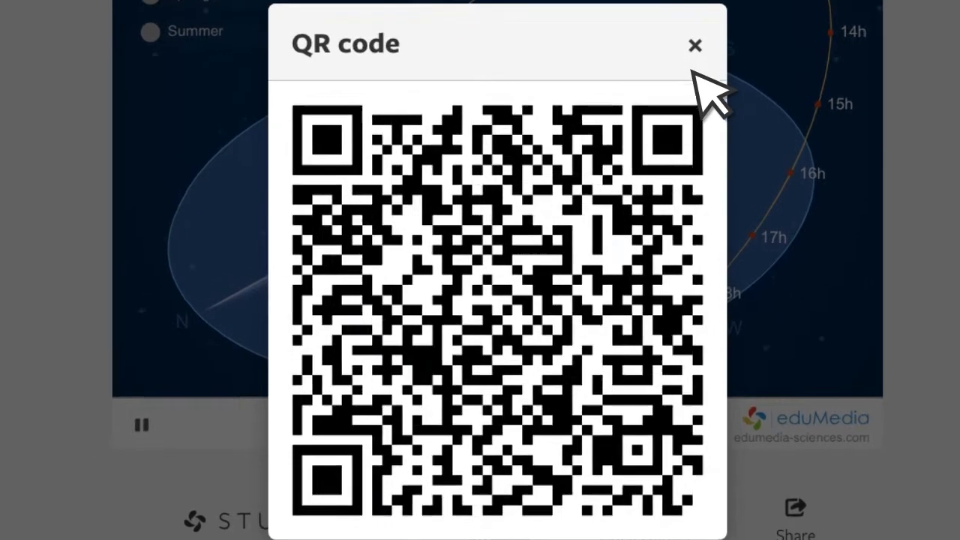
pyautogui.click(694, 45)
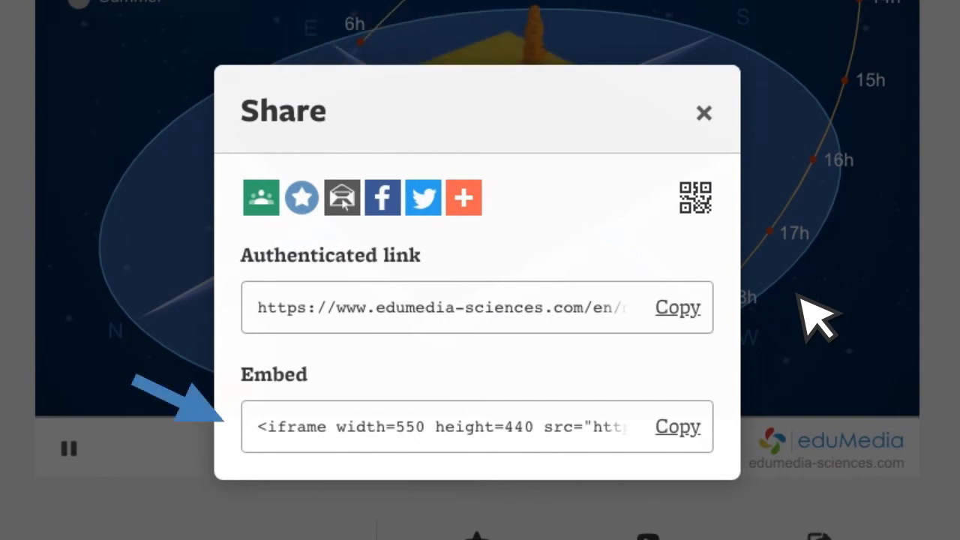
pyautogui.moveTo(678, 426)
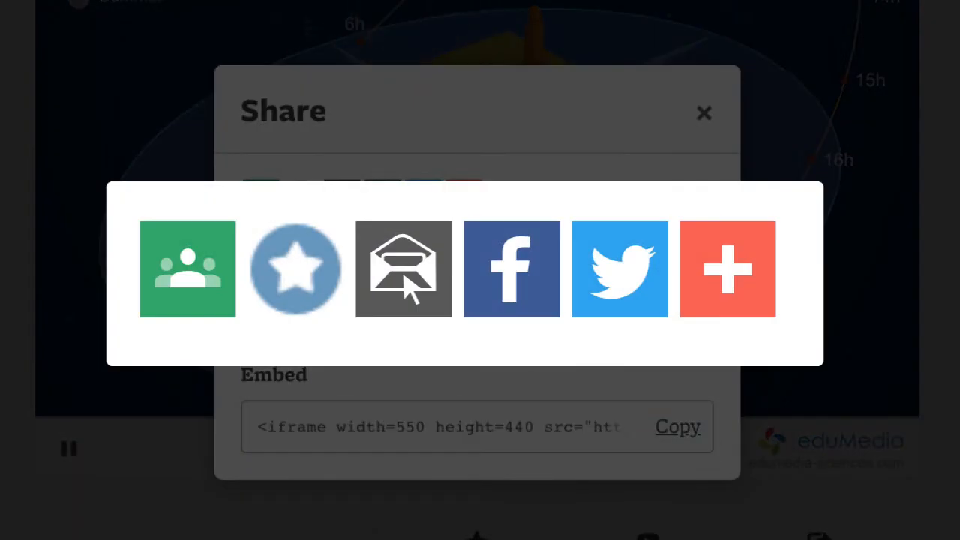
# Close the Share dialog to return to the Sun's Apparent Path simulation page.
pyautogui.click(703, 113)
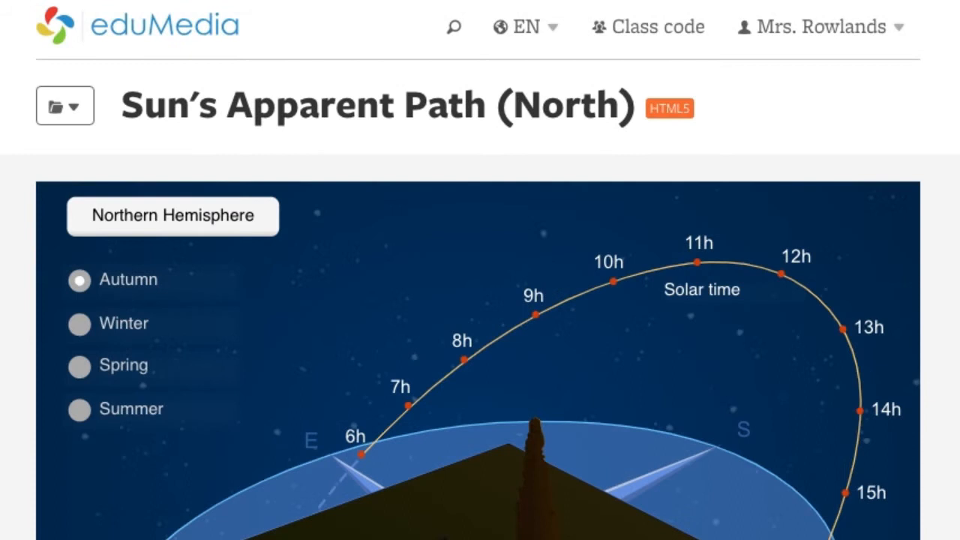